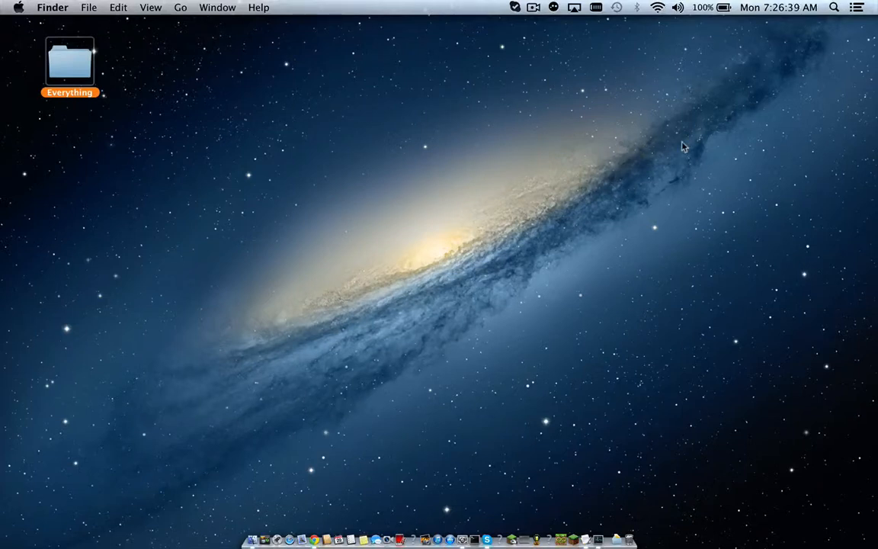
mouse_move(454, 159)
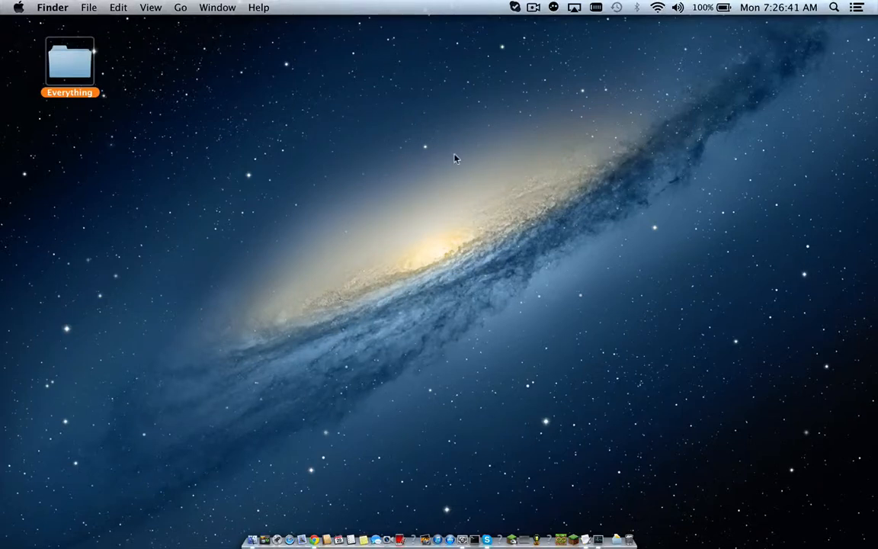
mouse_move(658, 159)
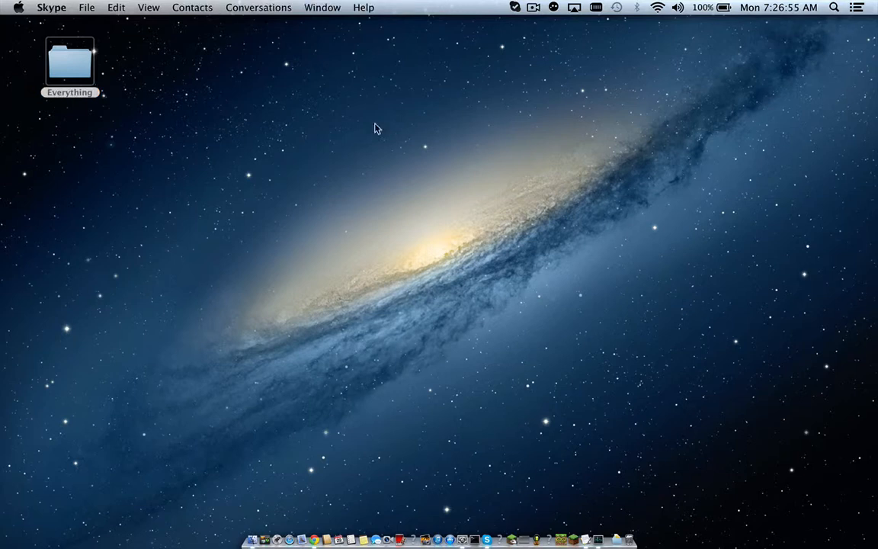
mouse_move(384, 76)
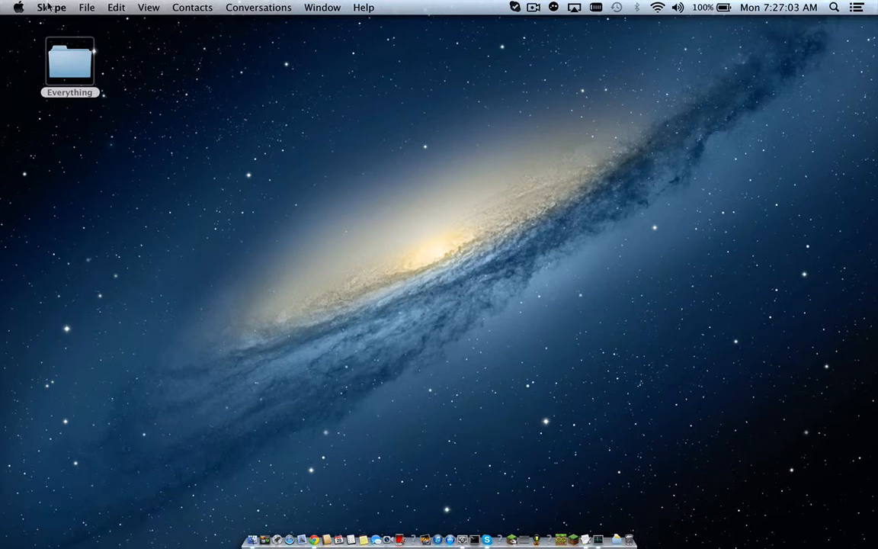
- Bring up Skype Preferences on the Calls page from the Skype menu
click(51, 8)
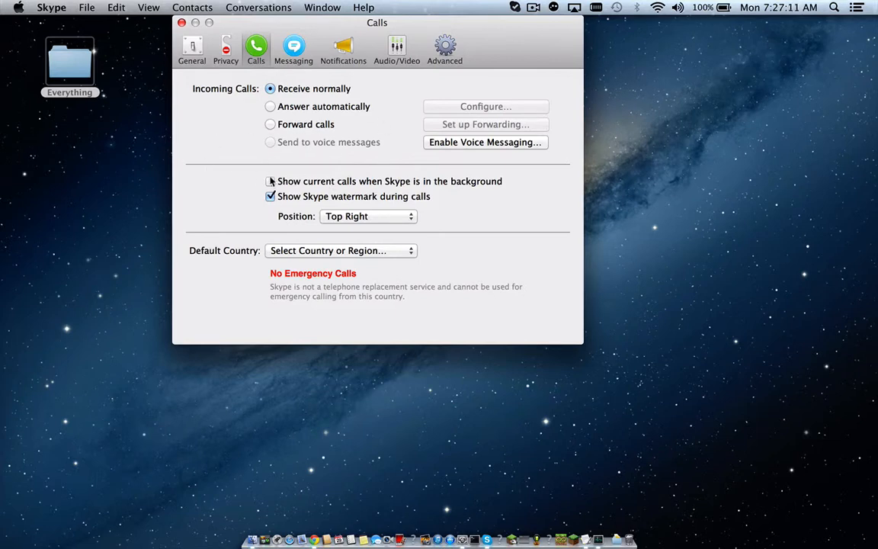
click(192, 48)
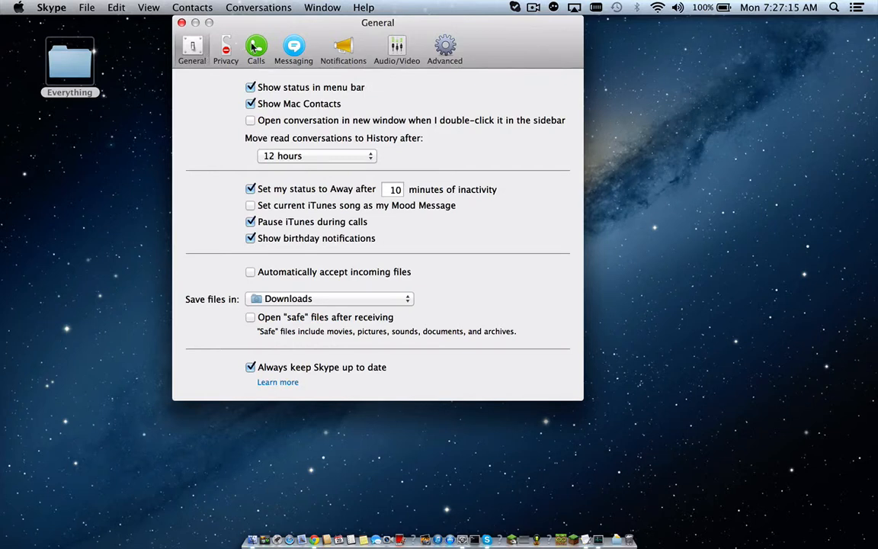
click(256, 47)
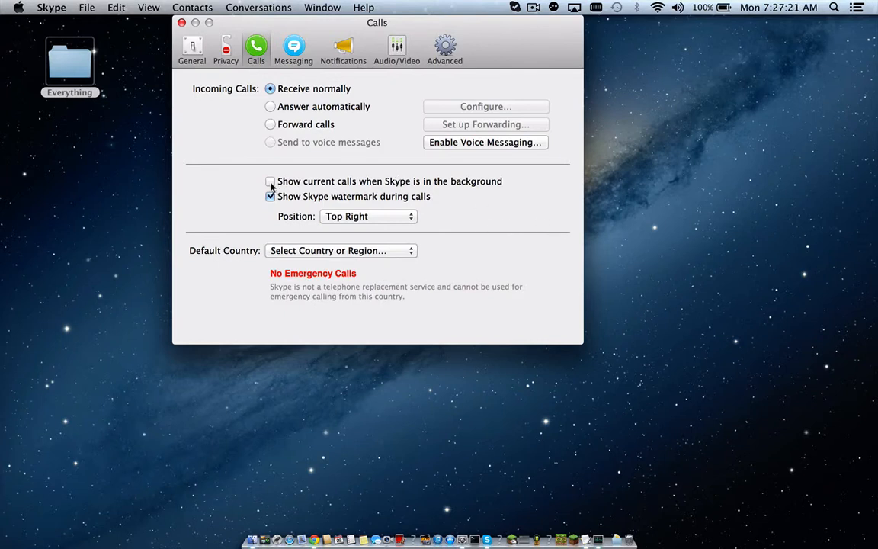
- Uncheck 'Show current calls when Skype is in the background', then view Advanced and Notifications settings
click(272, 182)
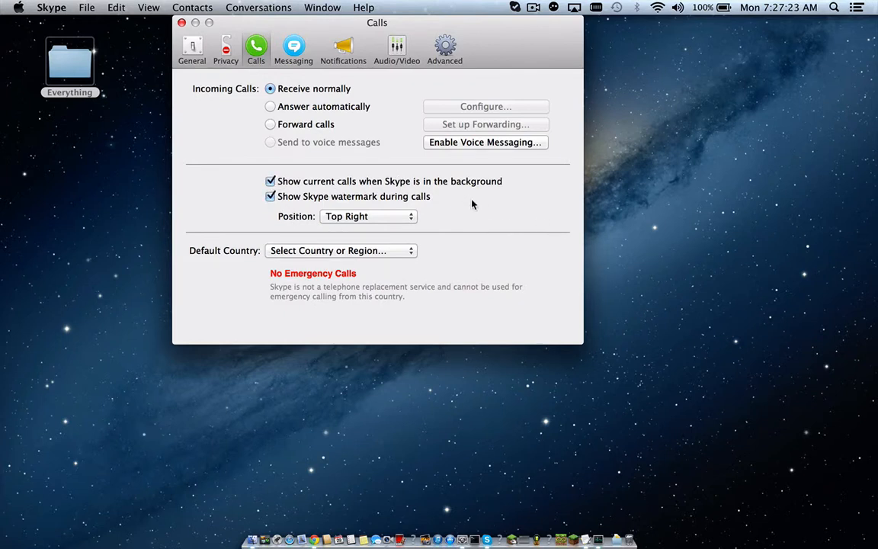
click(270, 180)
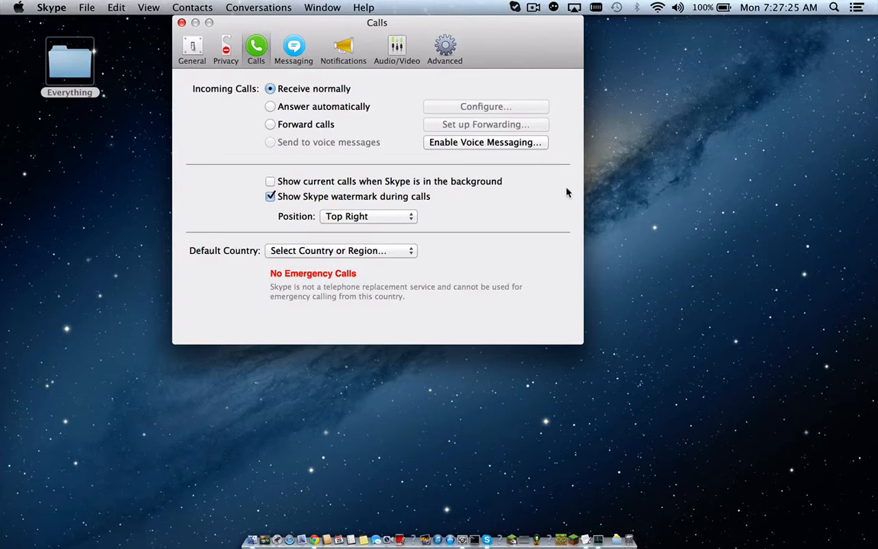
mouse_move(442, 189)
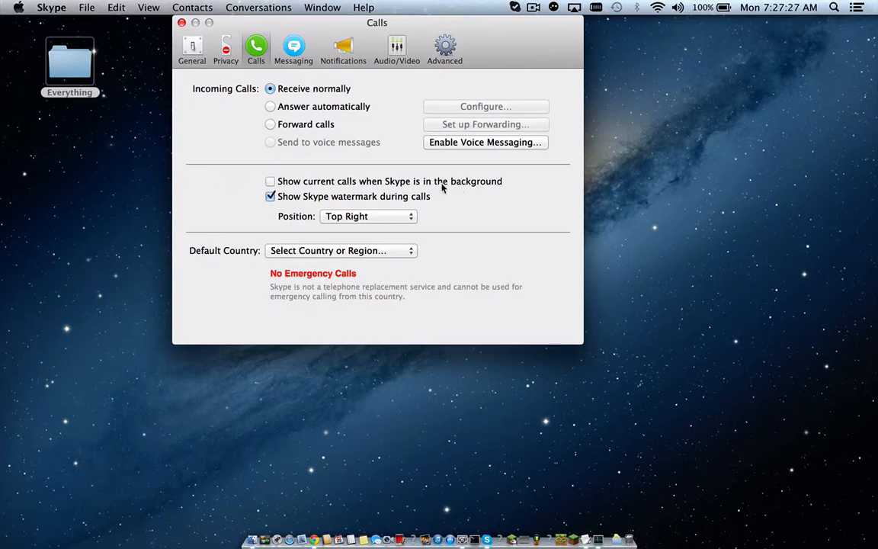
mouse_move(466, 304)
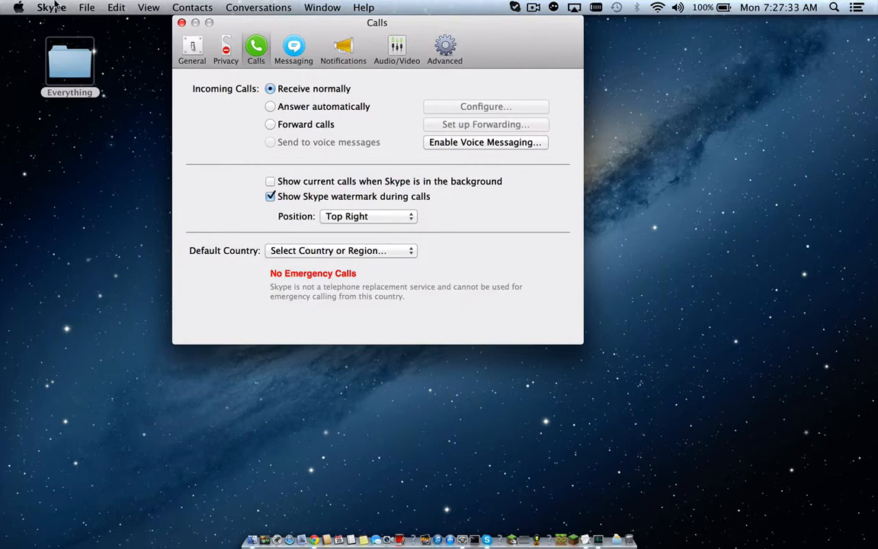
click(446, 48)
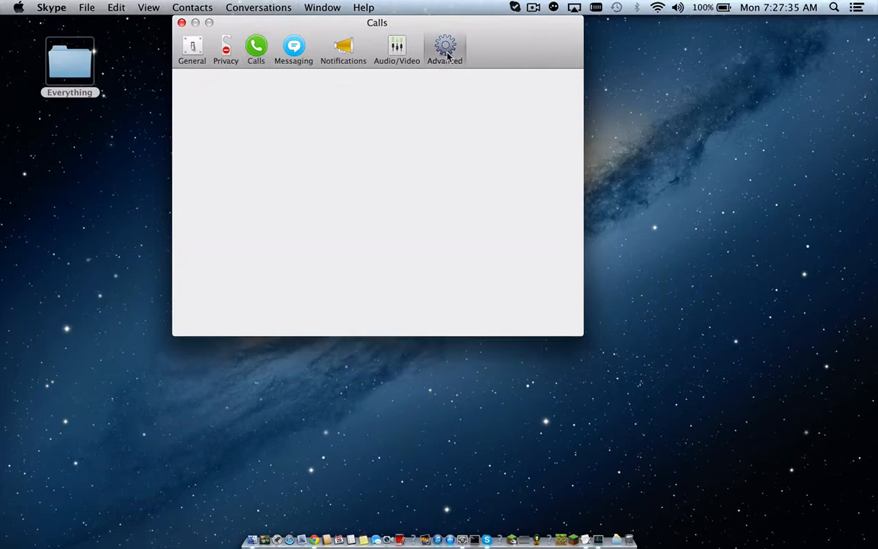
click(343, 49)
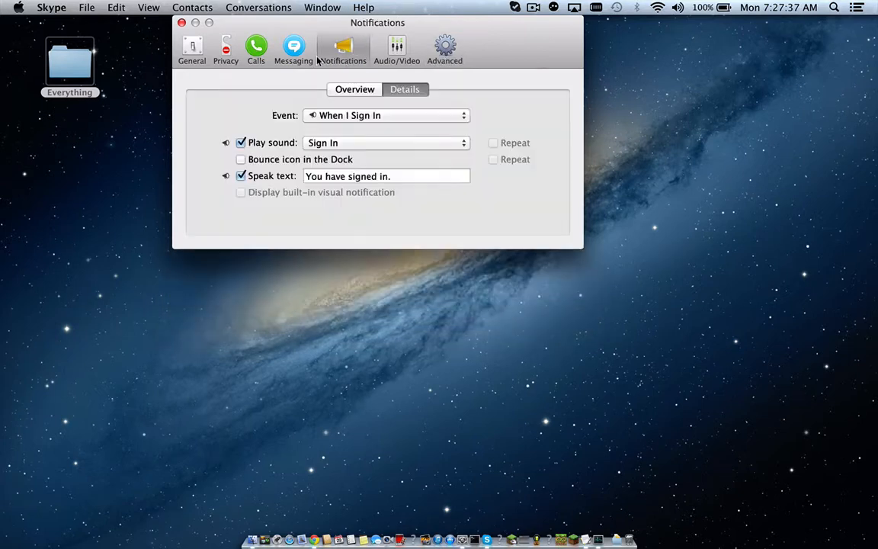